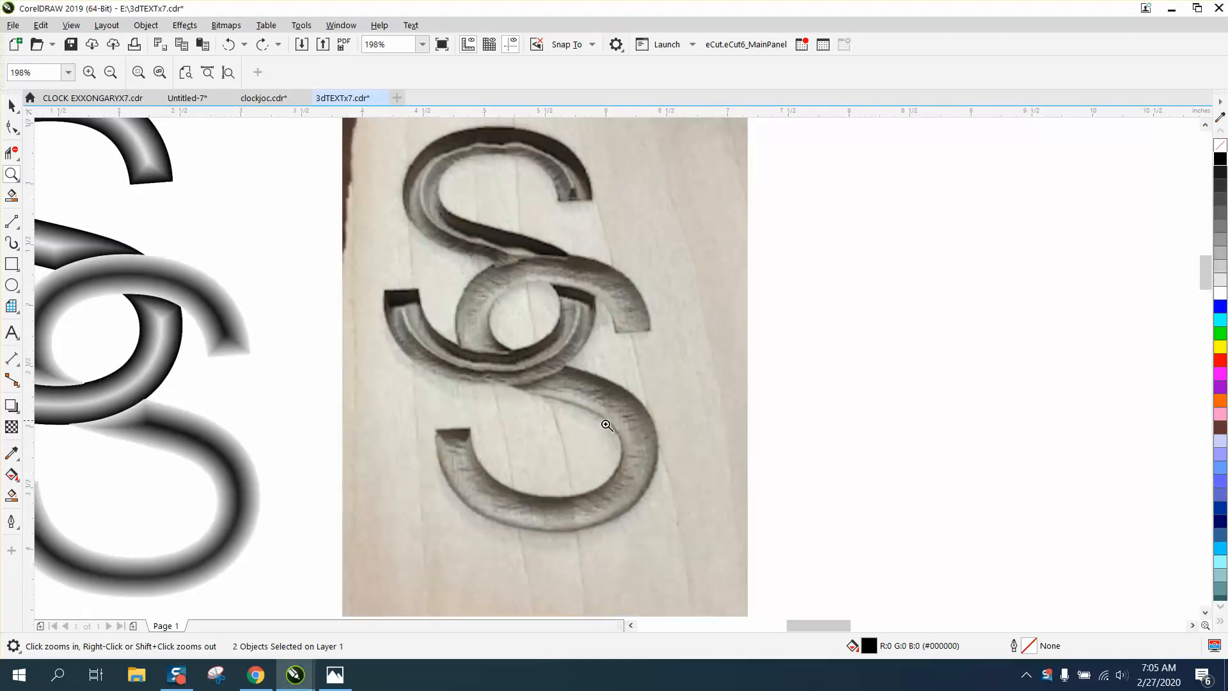
{"action": "mouse_move", "coordinate": [541, 270]}
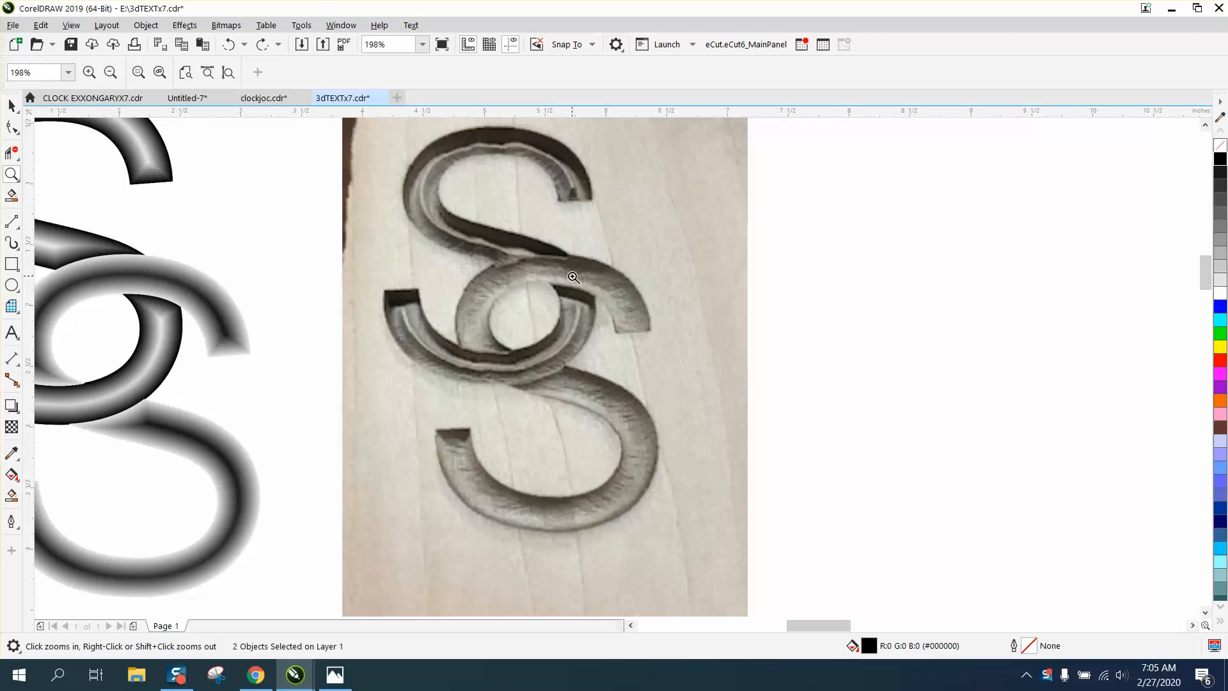
{"action": "mouse_move", "coordinate": [632, 327]}
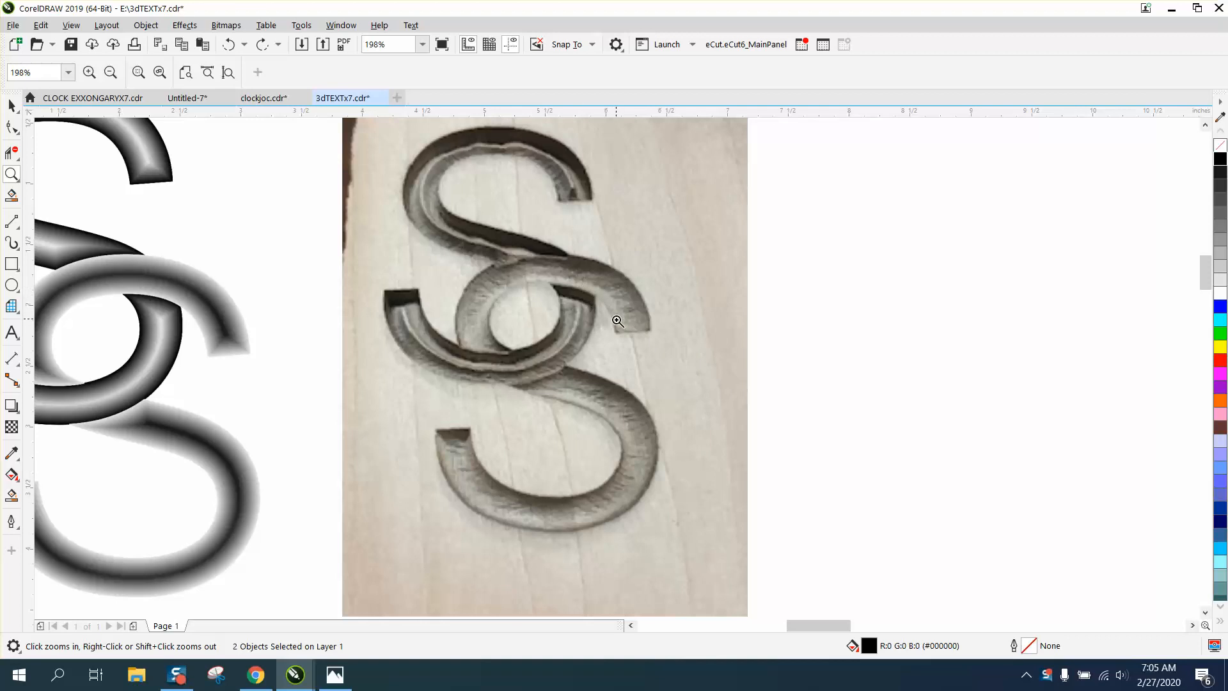
{"action": "mouse_move", "coordinate": [645, 315]}
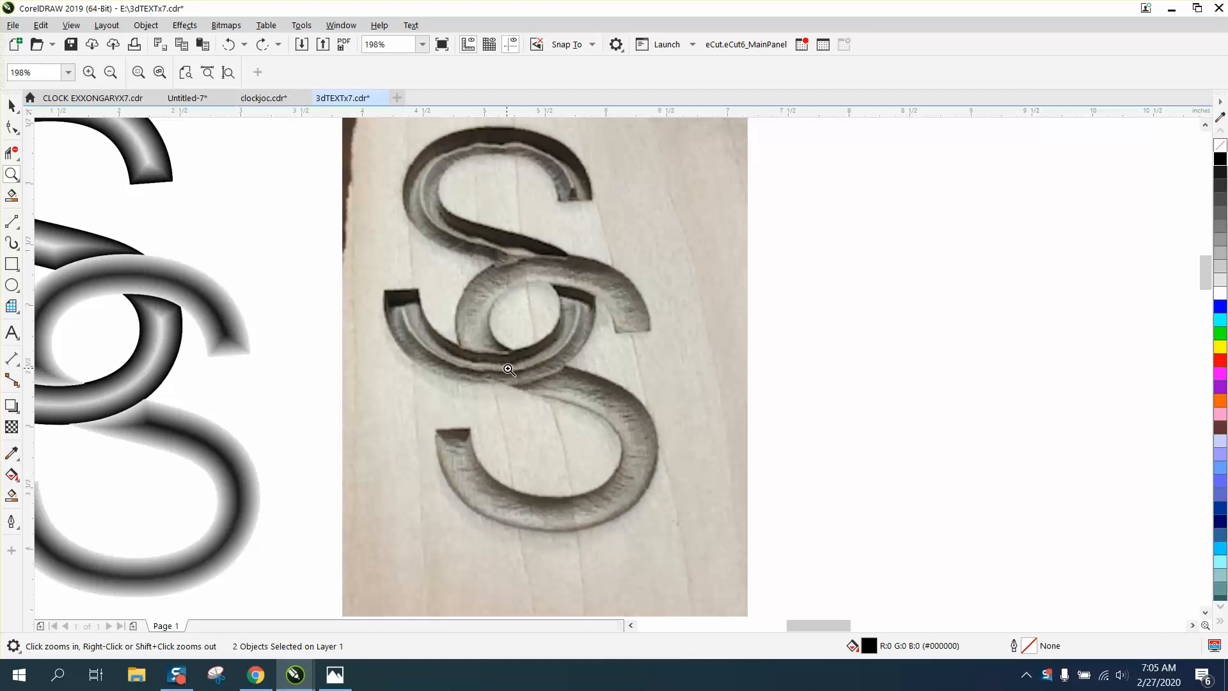
{"action": "mouse_move", "coordinate": [495, 261]}
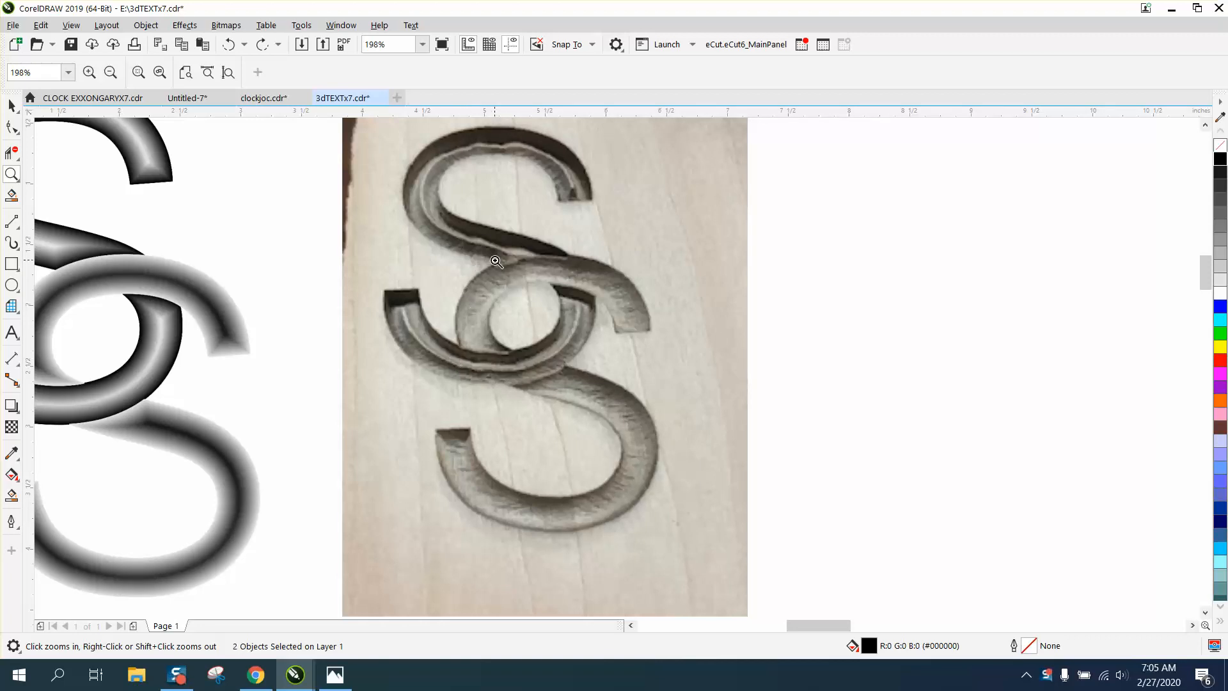
{"action": "mouse_move", "coordinate": [498, 146]}
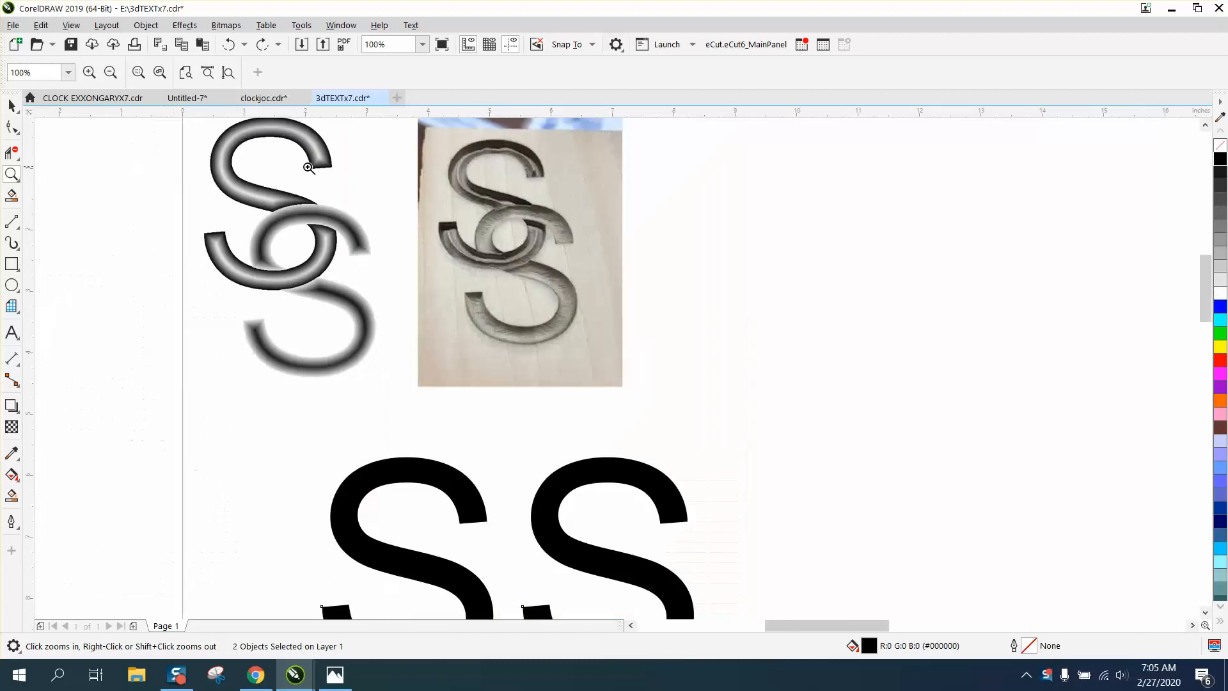
Step: Convert the unfilled SS text to curves and select the left S outline
{"action": "left_click", "coordinate": [307, 168]}
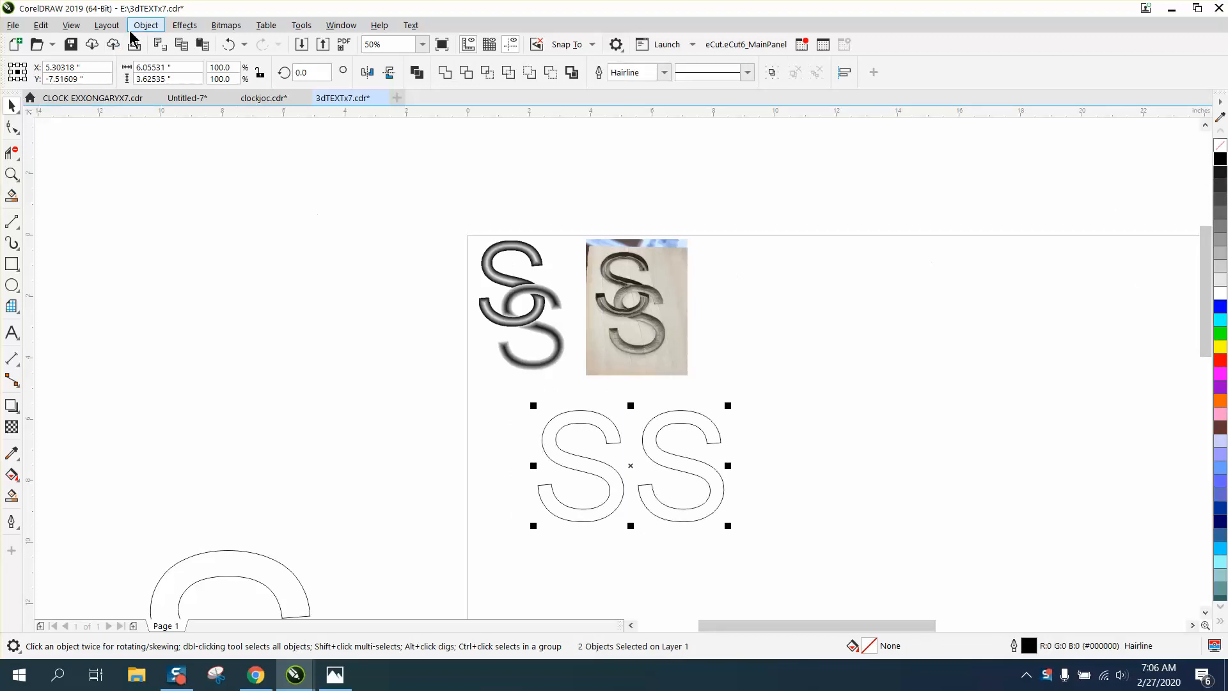
{"action": "left_click", "coordinate": [146, 25]}
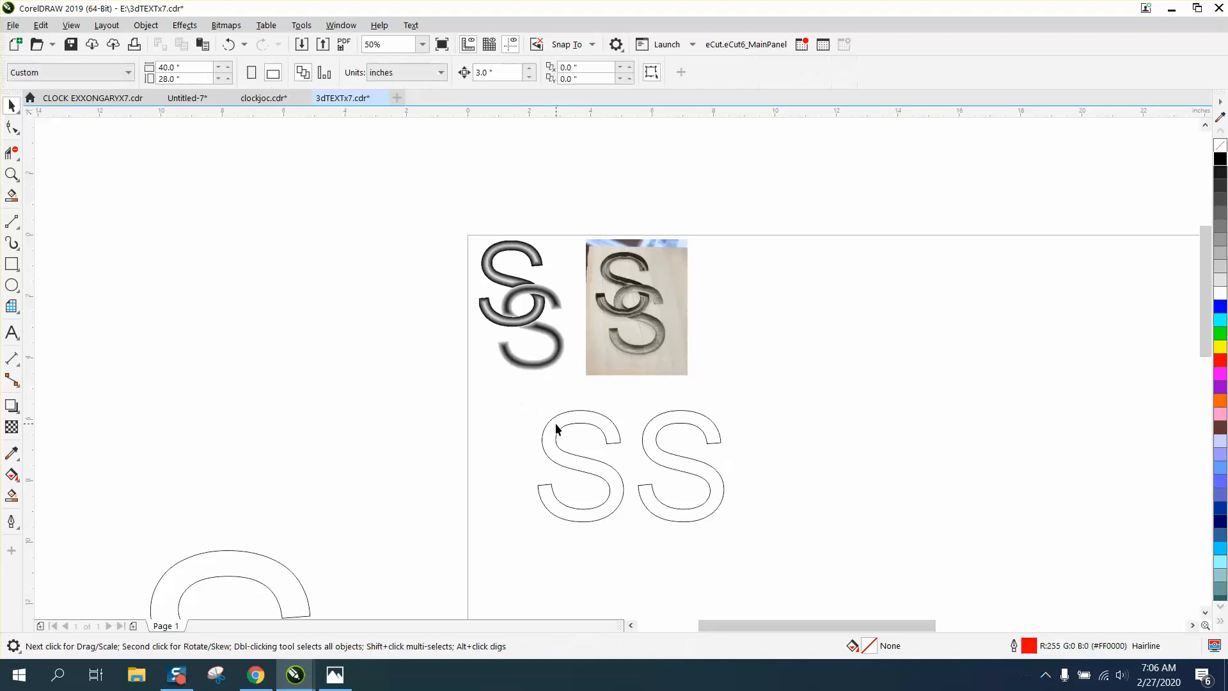
{"action": "left_click", "coordinate": [580, 466]}
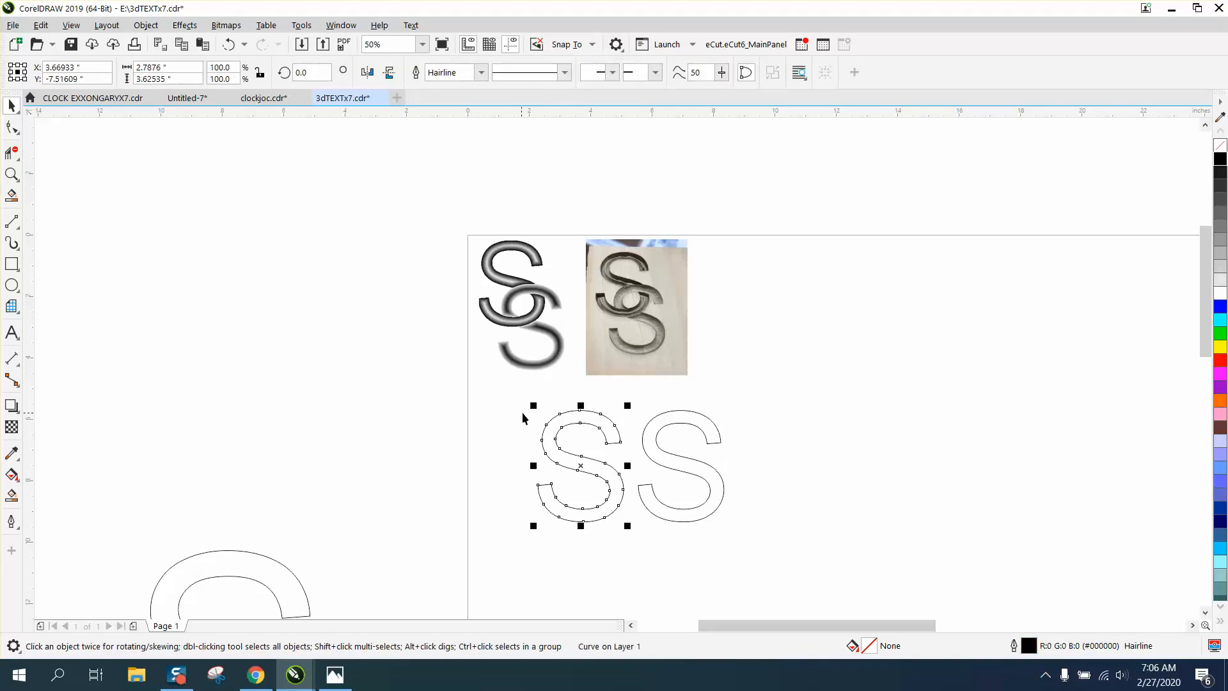
Step: Pick the tool for overlapping and trimming the two S outlines
{"action": "left_click", "coordinate": [12, 174]}
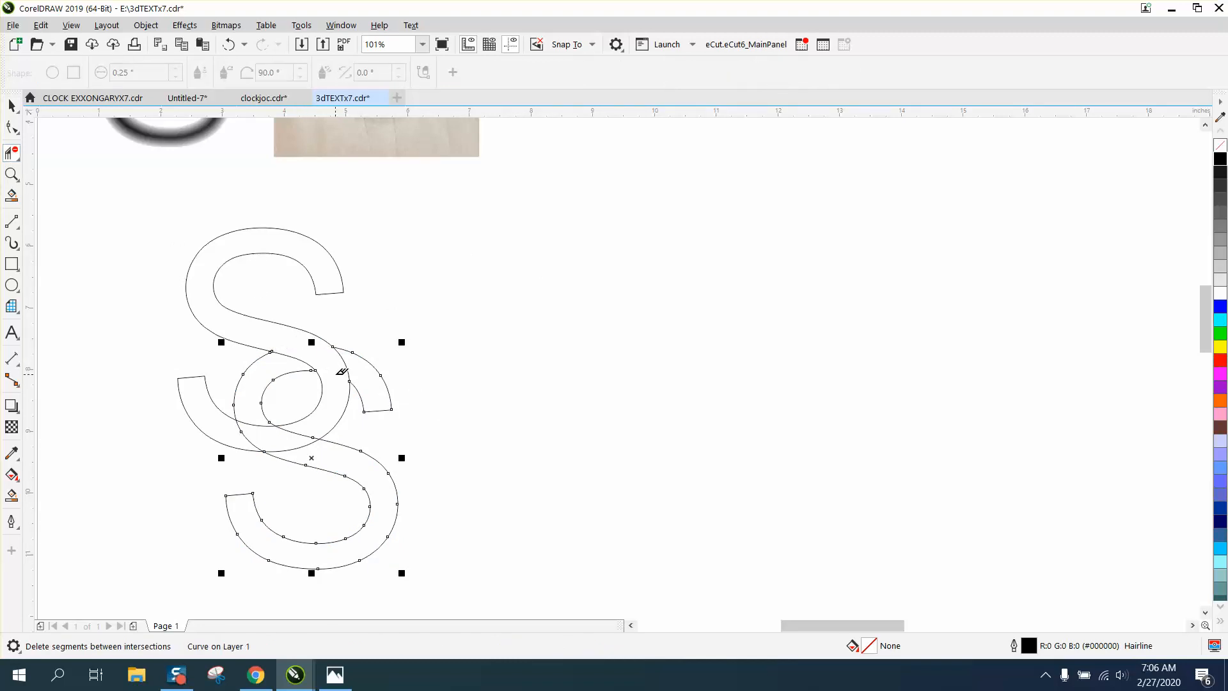
{"action": "mouse_move", "coordinate": [296, 356]}
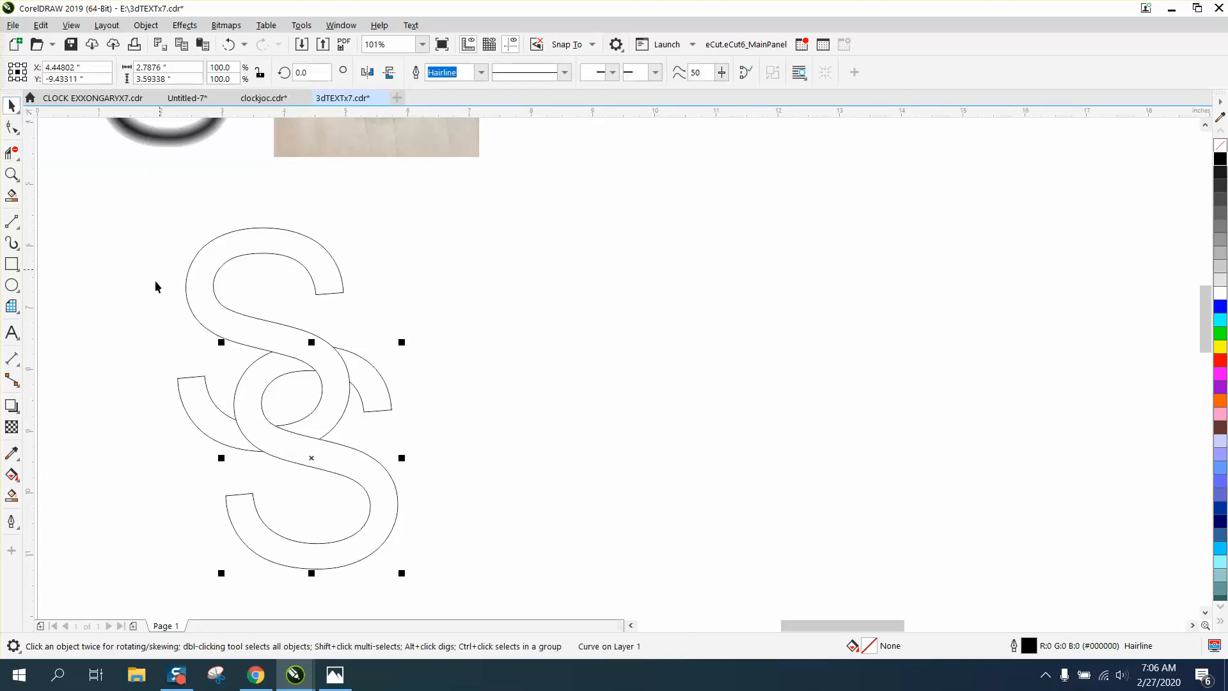
{"action": "mouse_move", "coordinate": [222, 317]}
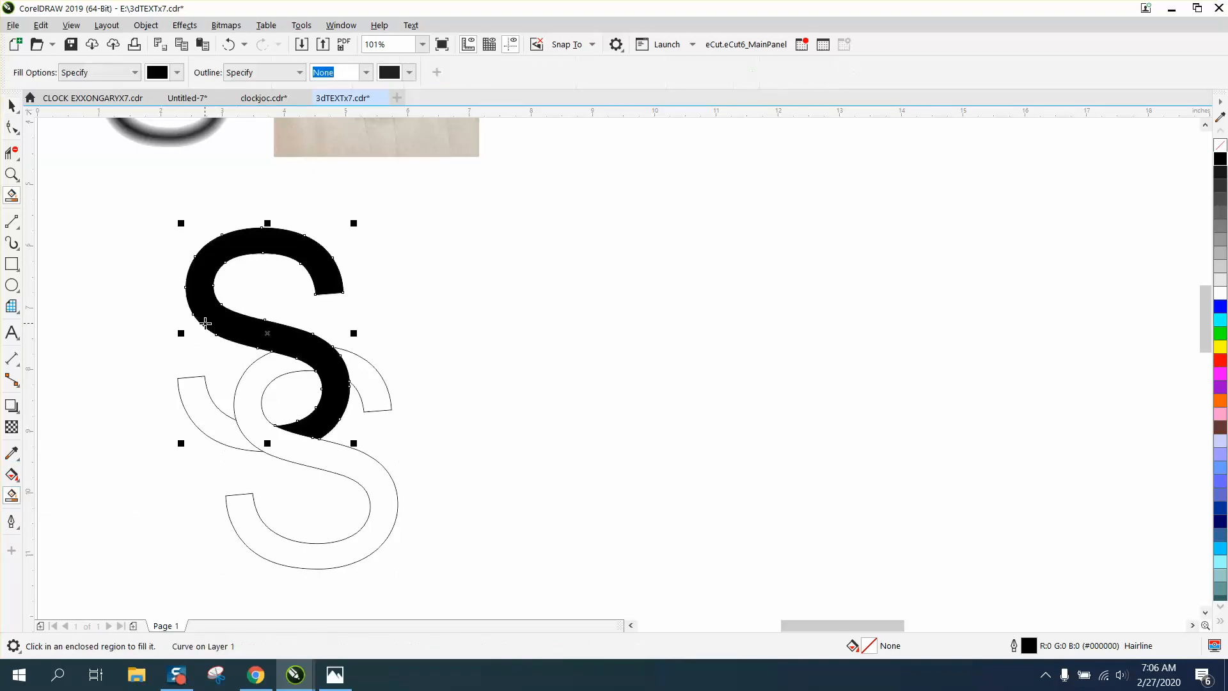
Step: Drag the filled upper S and its fragment aside beside the original overlap
{"action": "left_click_drag", "start_coordinate": [266, 333], "coordinate": [452, 333]}
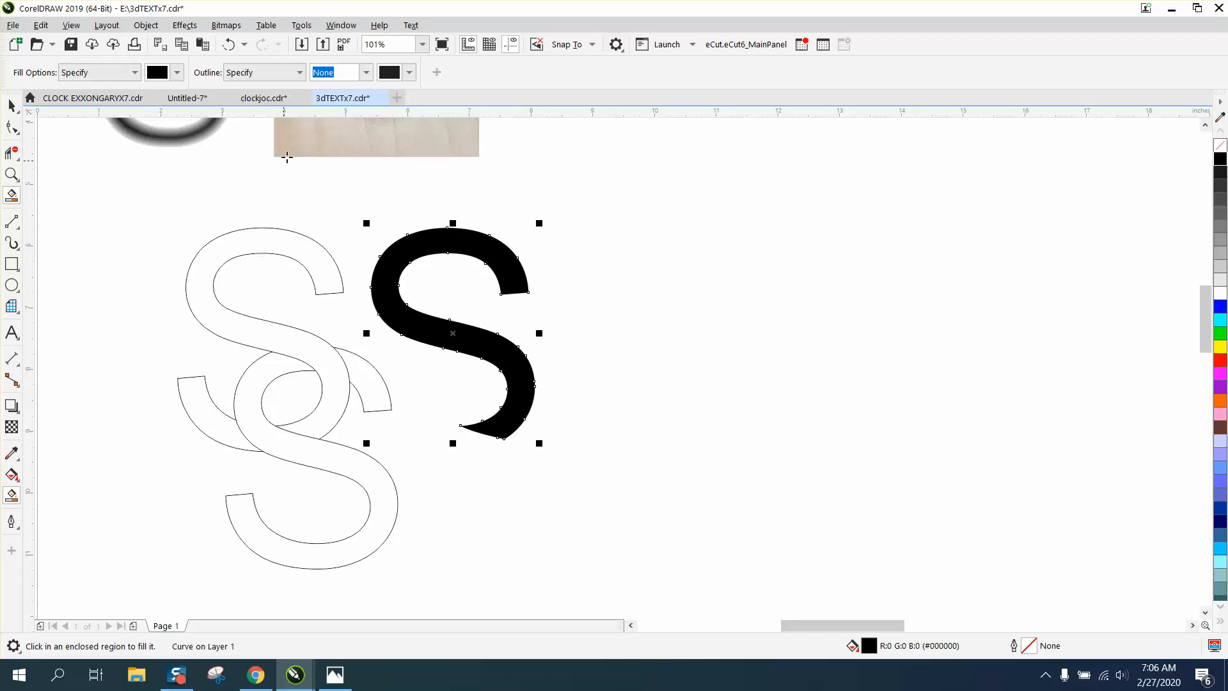
{"action": "left_click_drag", "start_coordinate": [452, 333], "coordinate": [266, 332]}
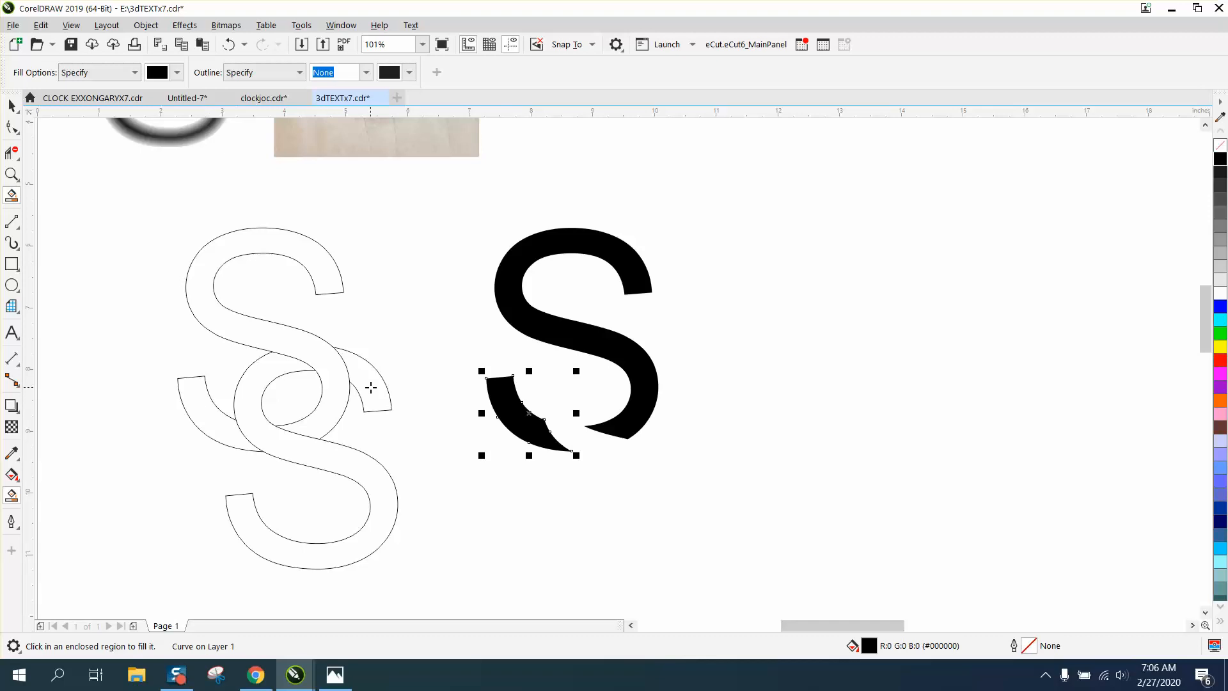
{"action": "left_click_drag", "start_coordinate": [529, 412], "coordinate": [977, 380]}
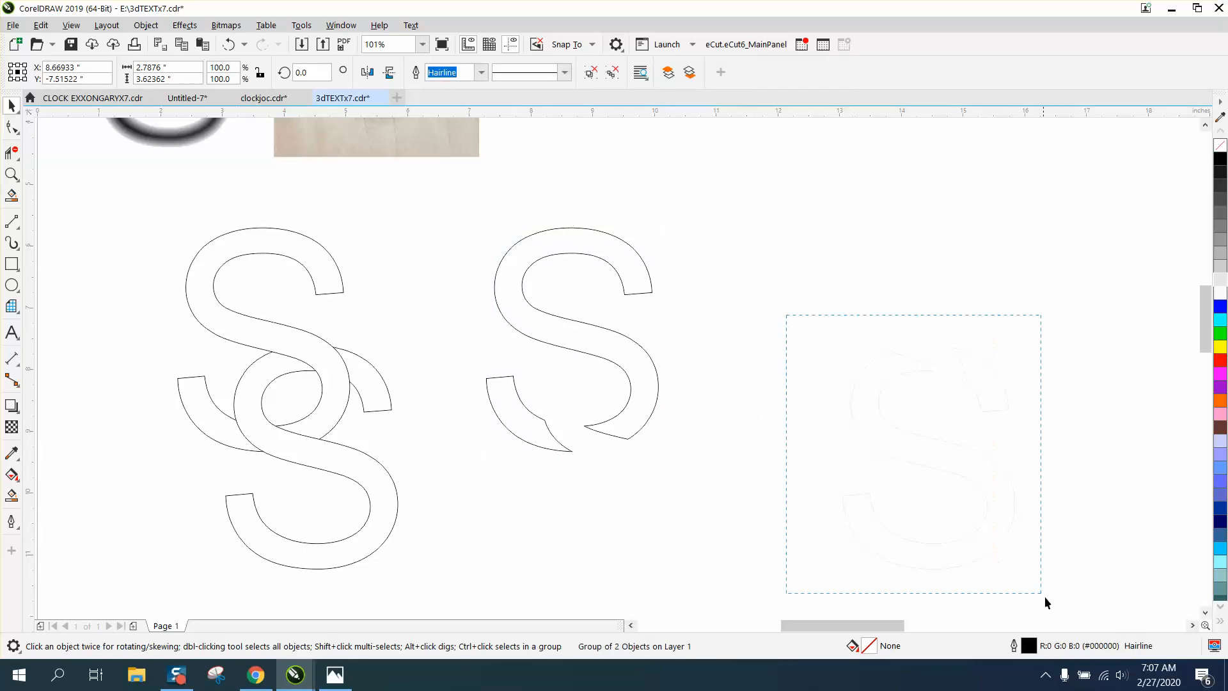
Step: Apply an inside Contour with black outline and grey fill to the grouped S pieces
{"action": "left_click", "coordinate": [928, 457]}
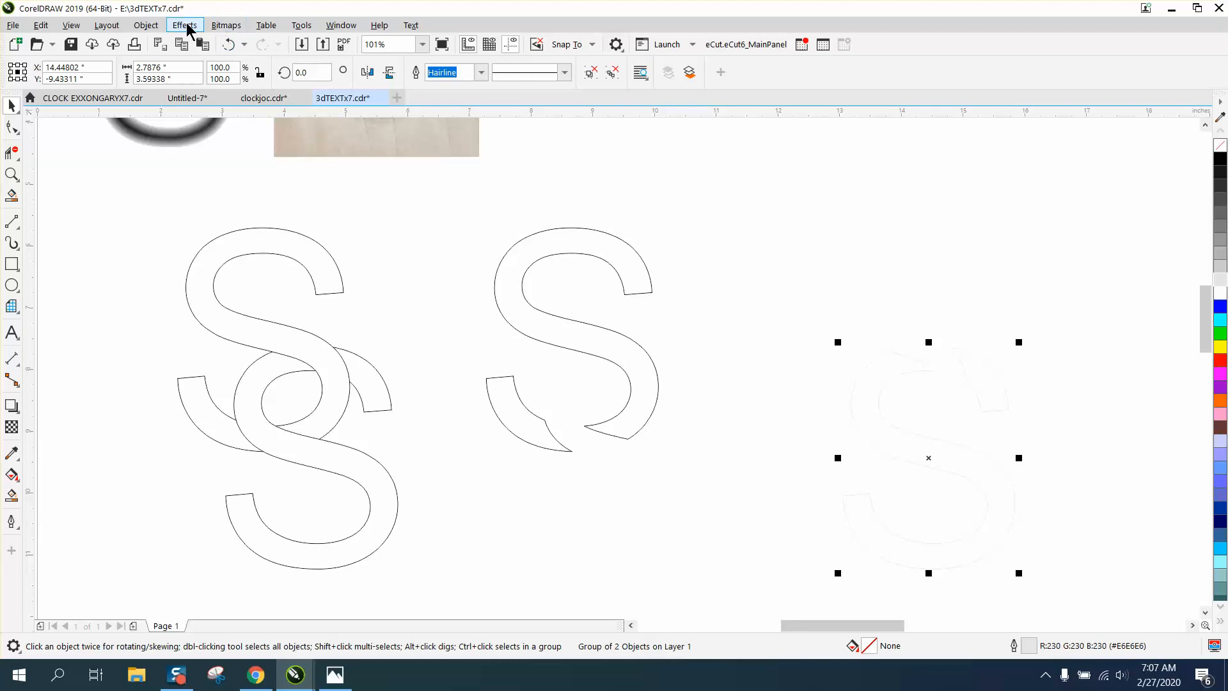
{"action": "left_click", "coordinate": [185, 24]}
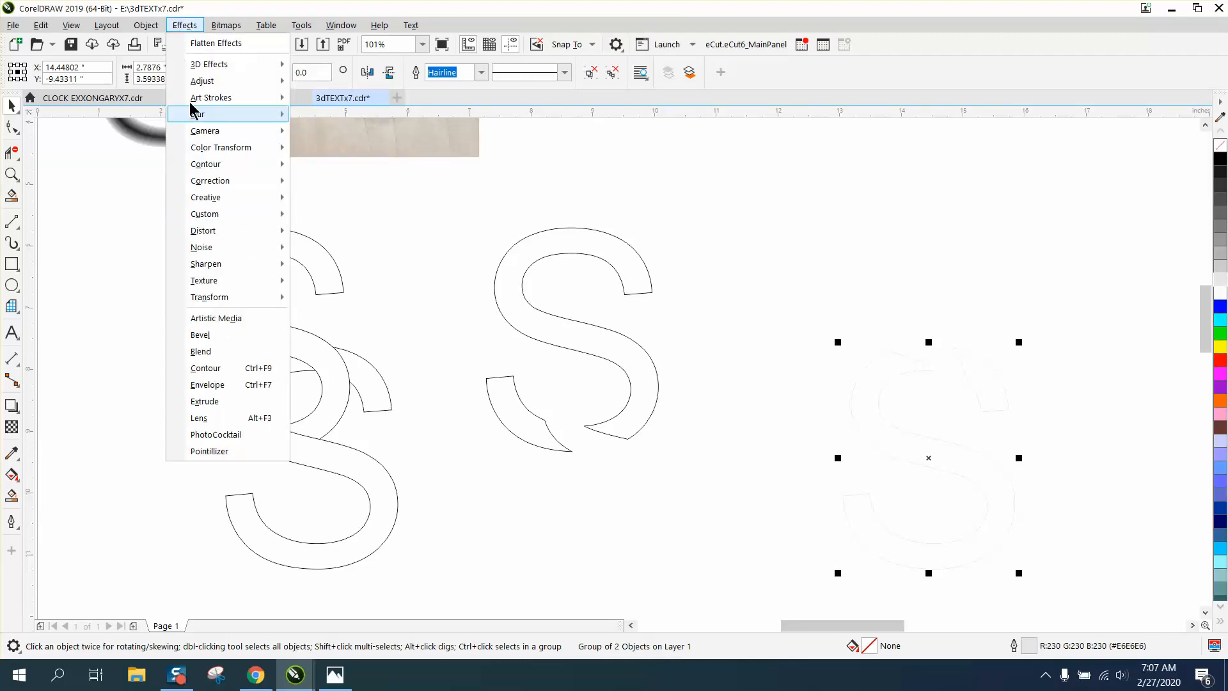
{"action": "left_click", "coordinate": [206, 368]}
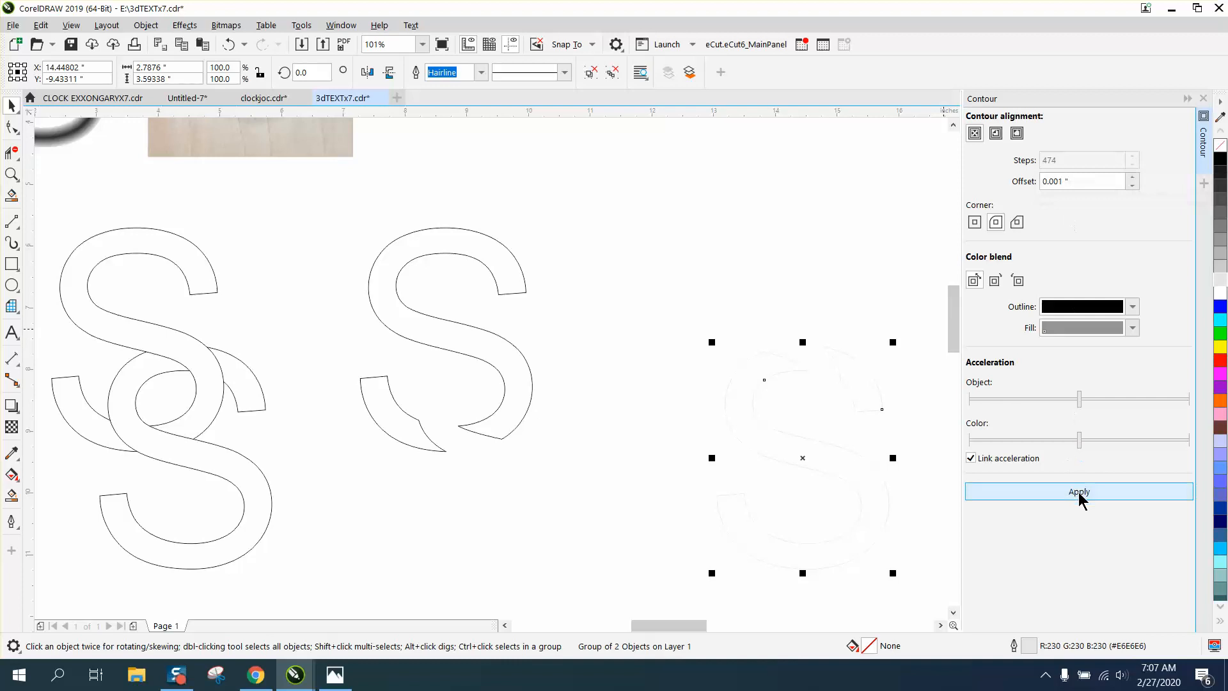
{"action": "left_click", "coordinate": [1078, 492]}
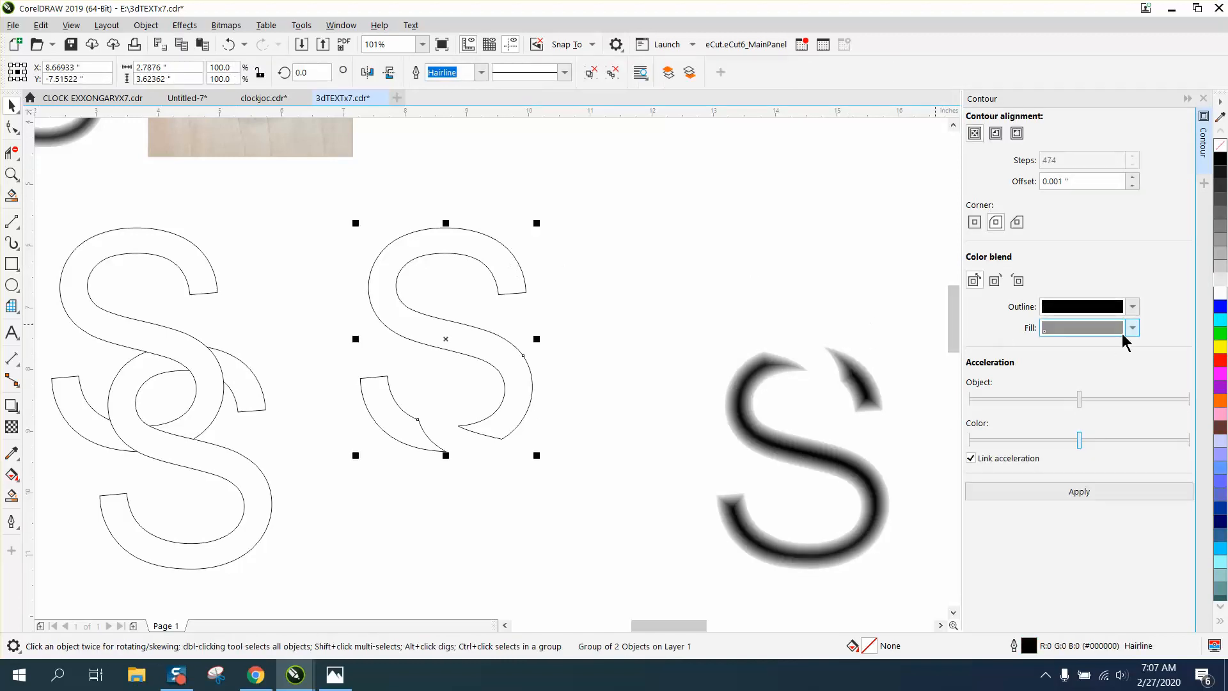
{"action": "left_click", "coordinate": [1131, 328]}
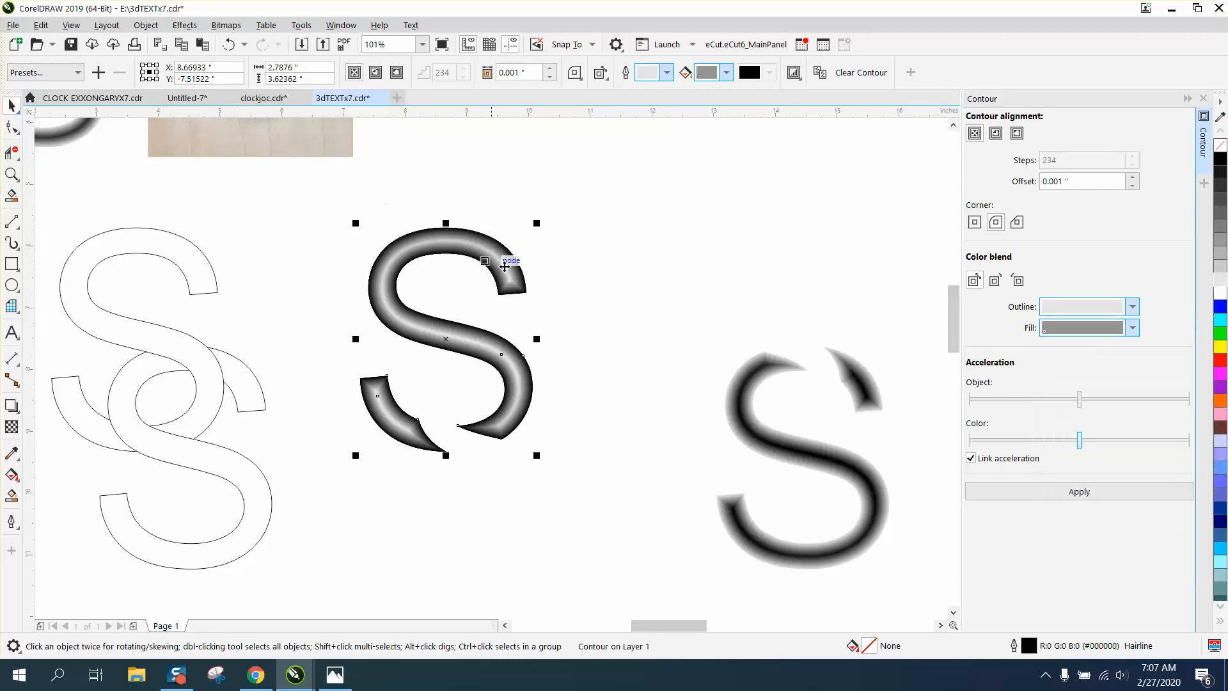
{"action": "mouse_move", "coordinate": [466, 246]}
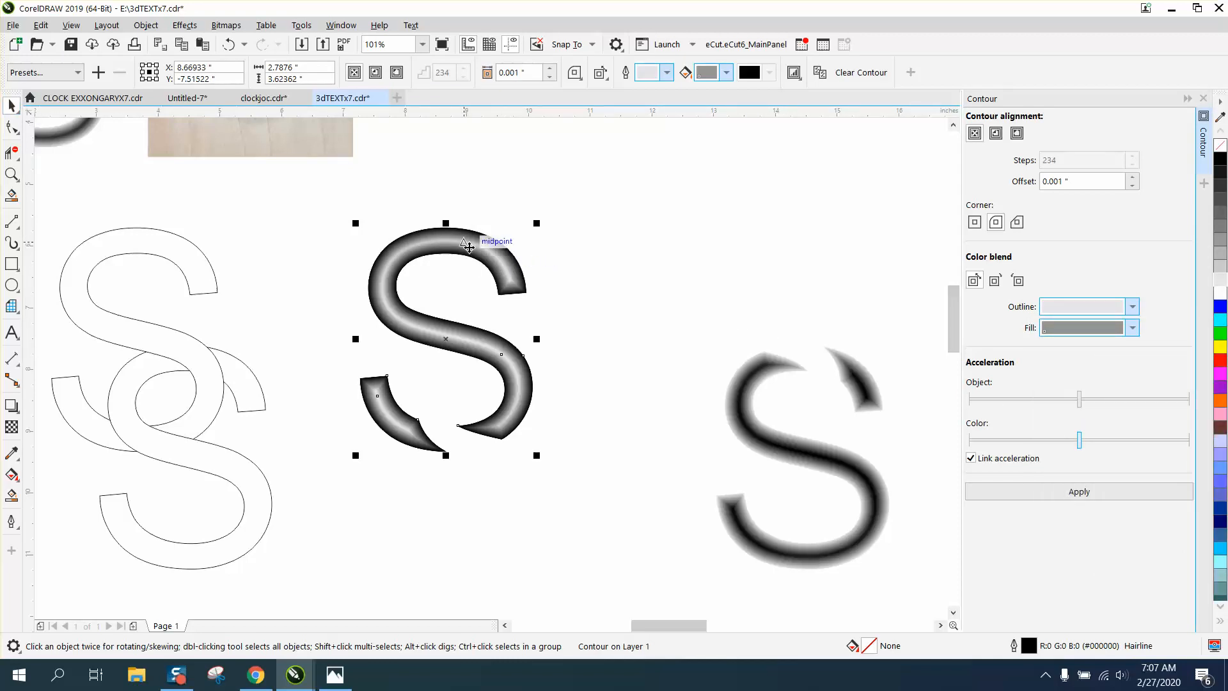
{"action": "mouse_move", "coordinate": [693, 328]}
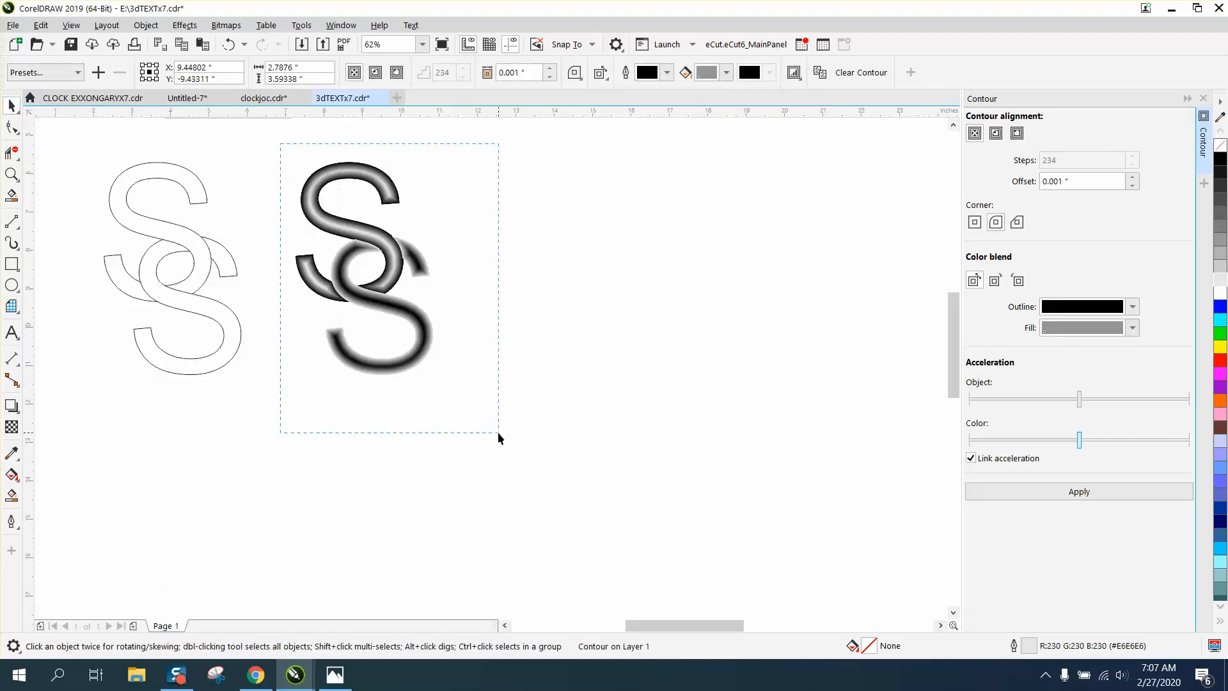
Step: Convert both contoured S letters to a 600 dpi Grayscale (8-bit) bitmap
{"action": "left_click", "coordinate": [226, 25]}
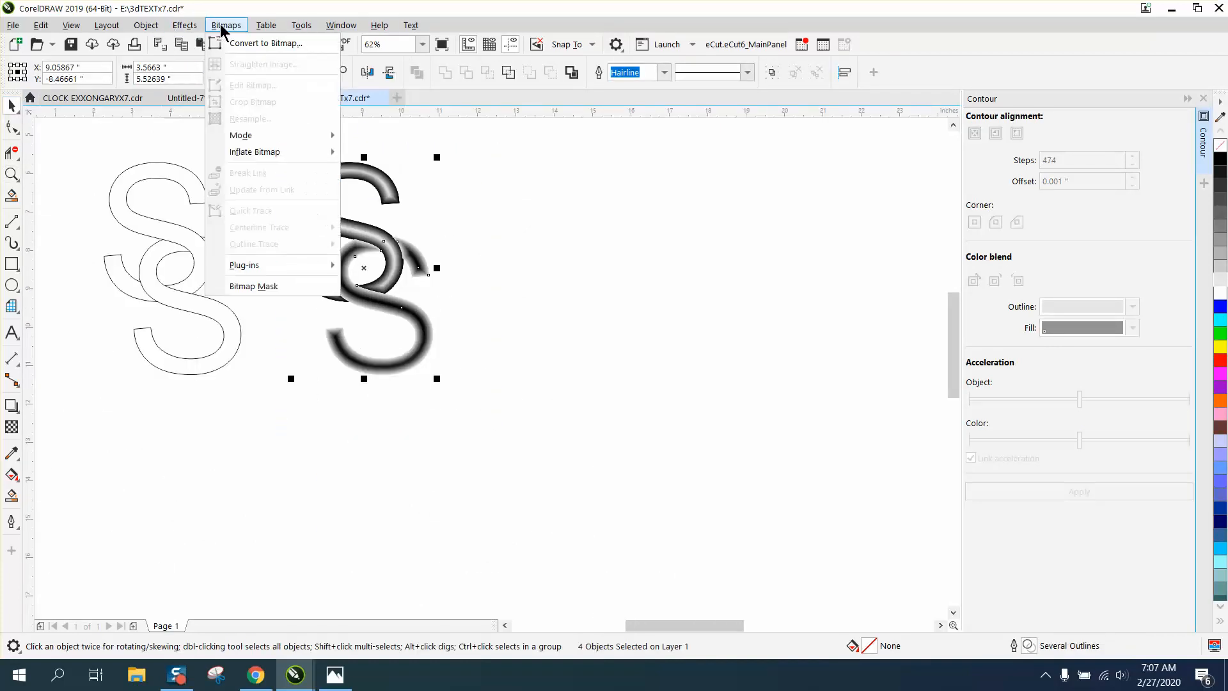
{"action": "left_click", "coordinate": [264, 42]}
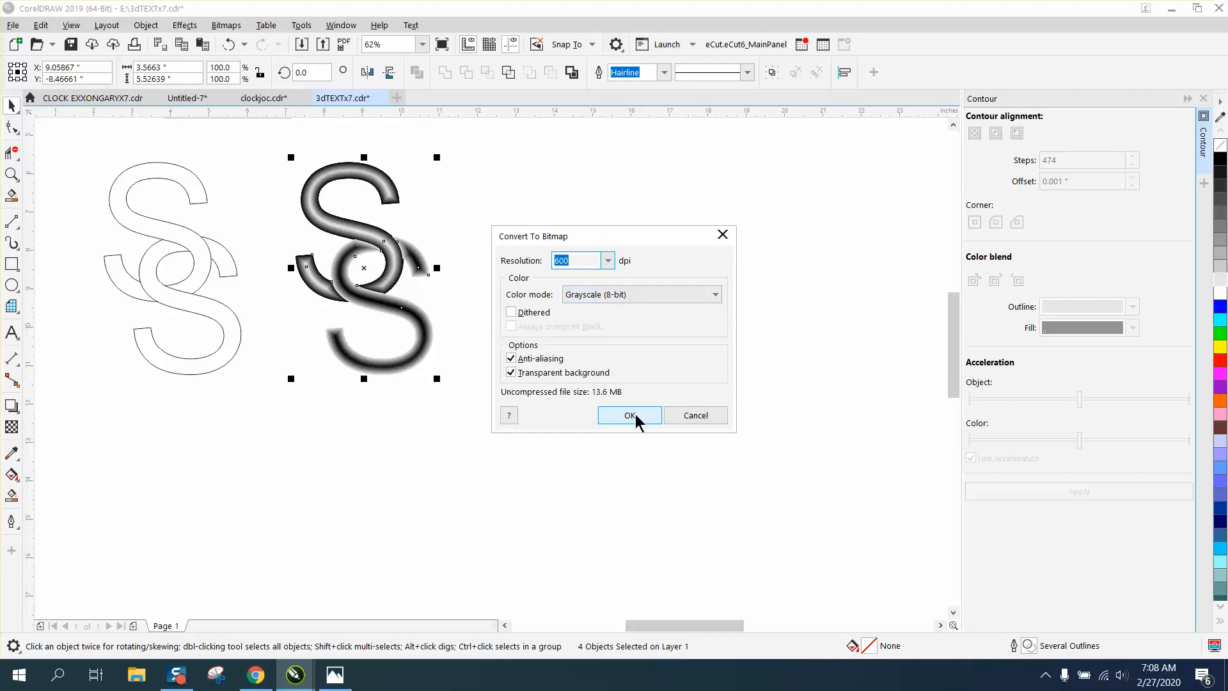
{"action": "left_click", "coordinate": [629, 415]}
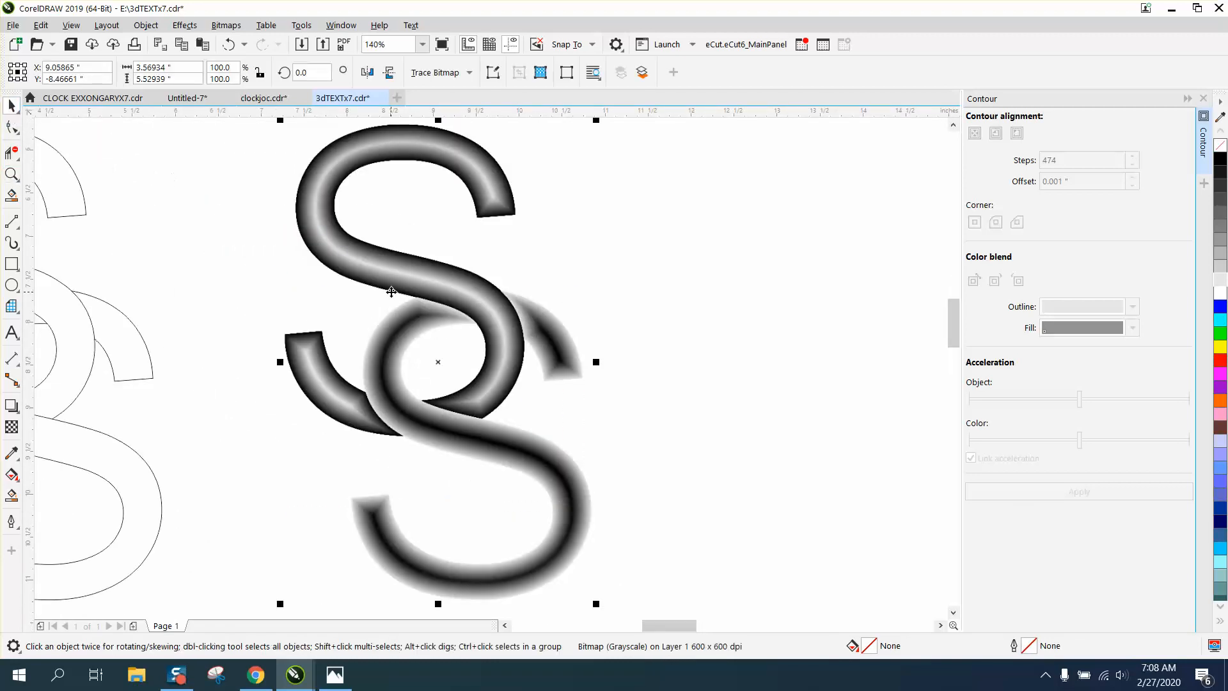
{"action": "left_click", "coordinate": [414, 44]}
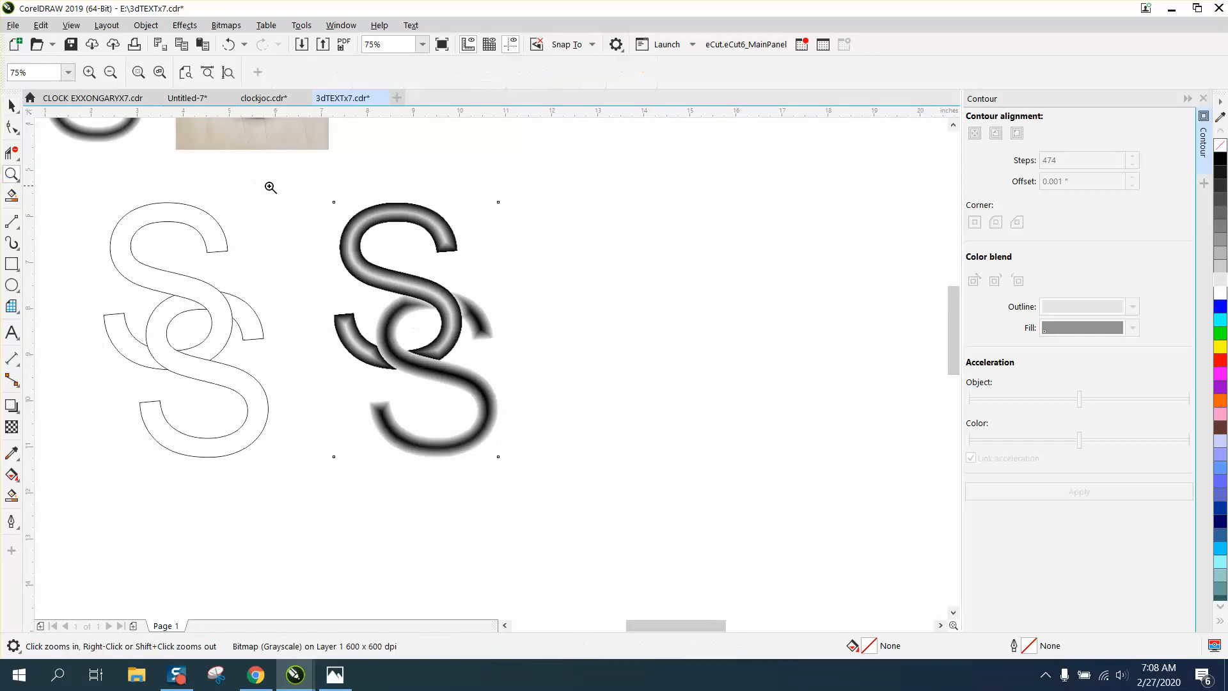
{"action": "left_click", "coordinate": [270, 188]}
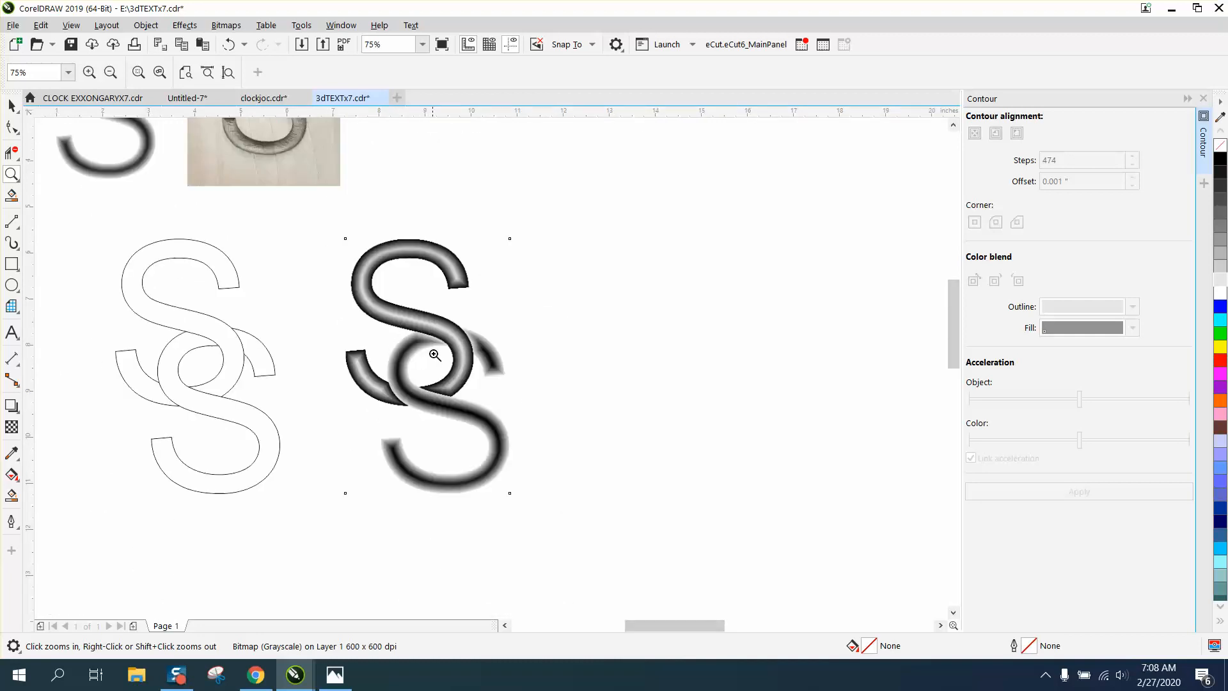
{"action": "left_click", "coordinate": [435, 355]}
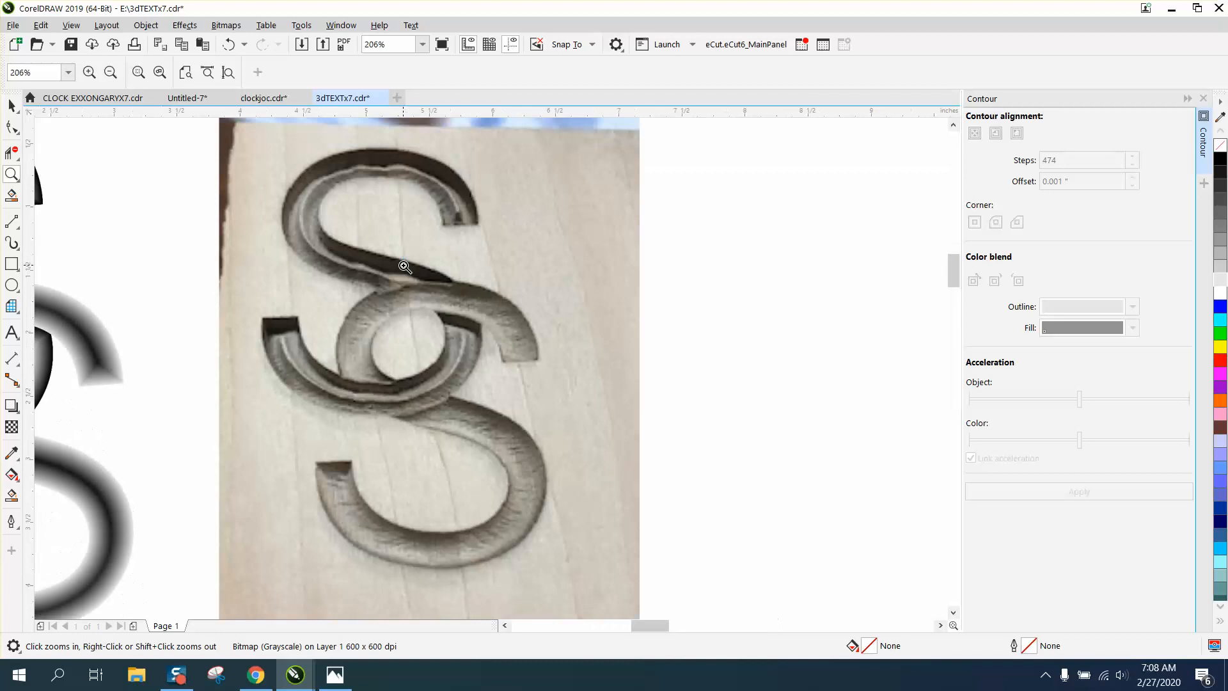